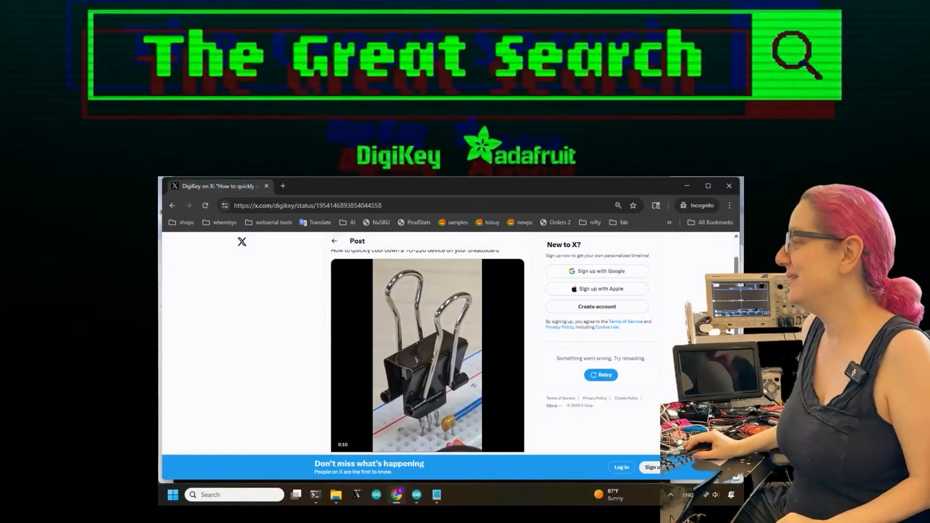
# Step: Leave the DigiKey TO-220 cooling post on X for the Adafruit store home page
pyautogui.click(427, 353)
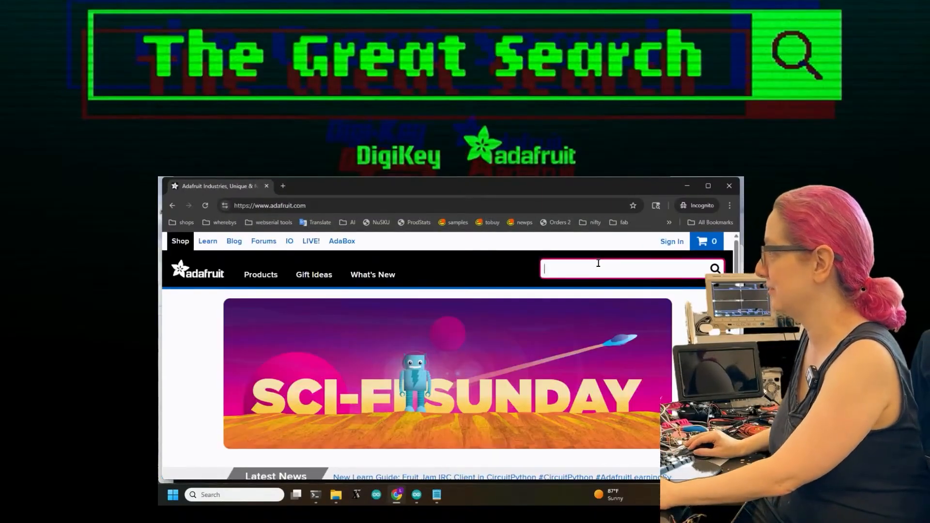
# Step: Search Adafruit for 'to-220' and open the 5V 1.5A 7805 TO-220 regulator listing
pyautogui.write('to-220')
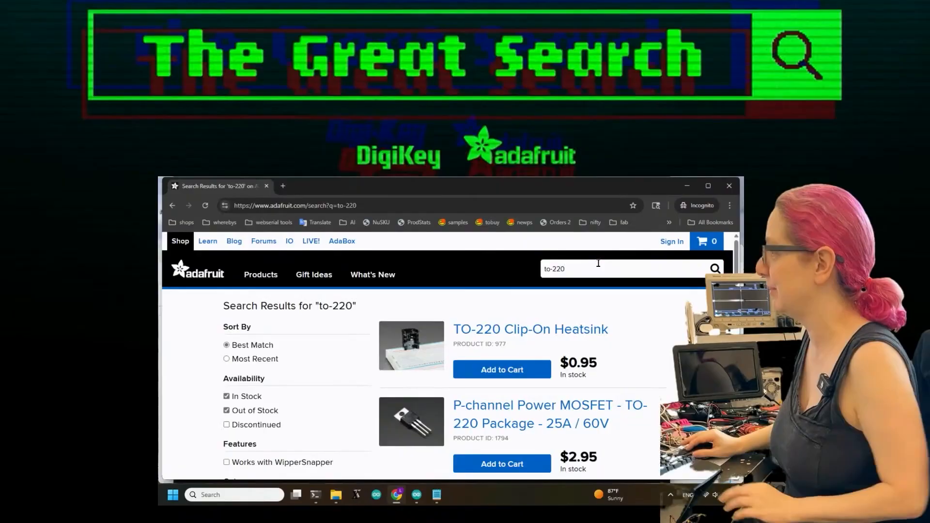
pyautogui.scroll(-3)
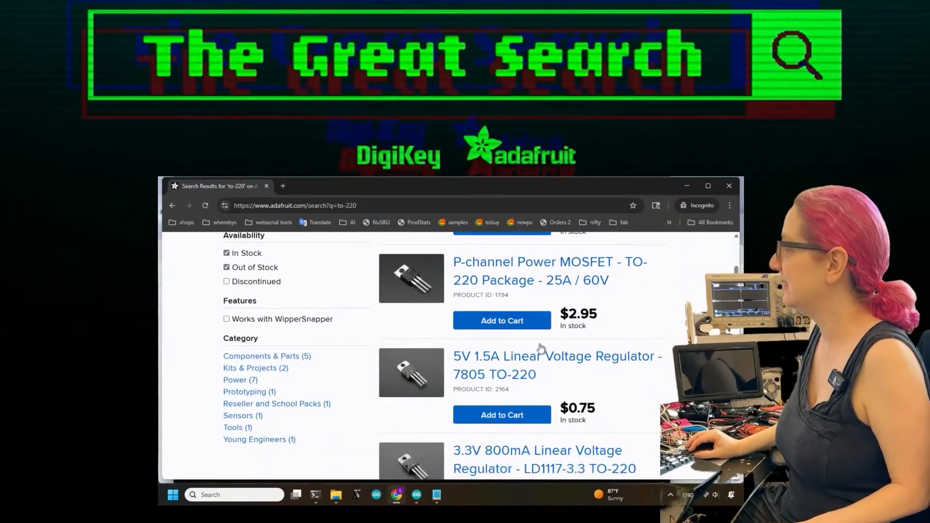
pyautogui.click(556, 365)
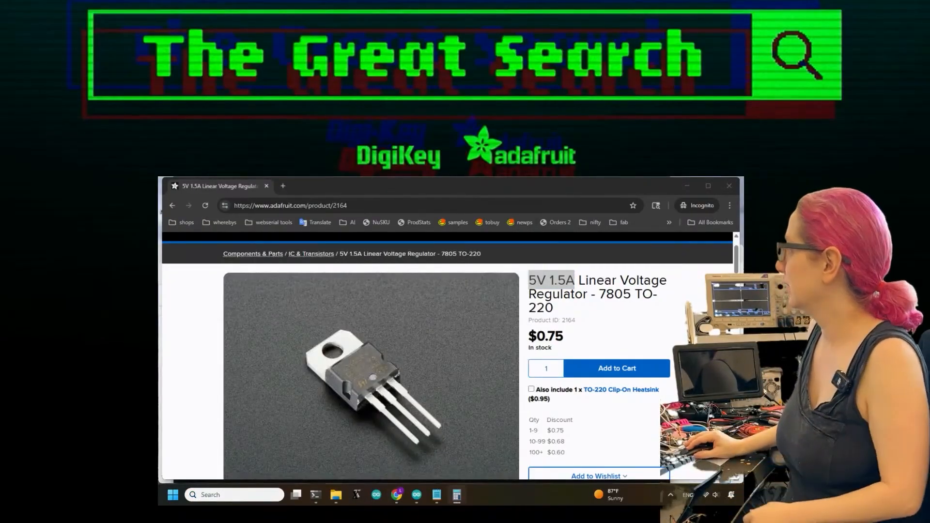
# Step: Multiply 4 × 1.5 in Windows Calculator to get 6 watts for the regulator
pyautogui.click(456, 494)
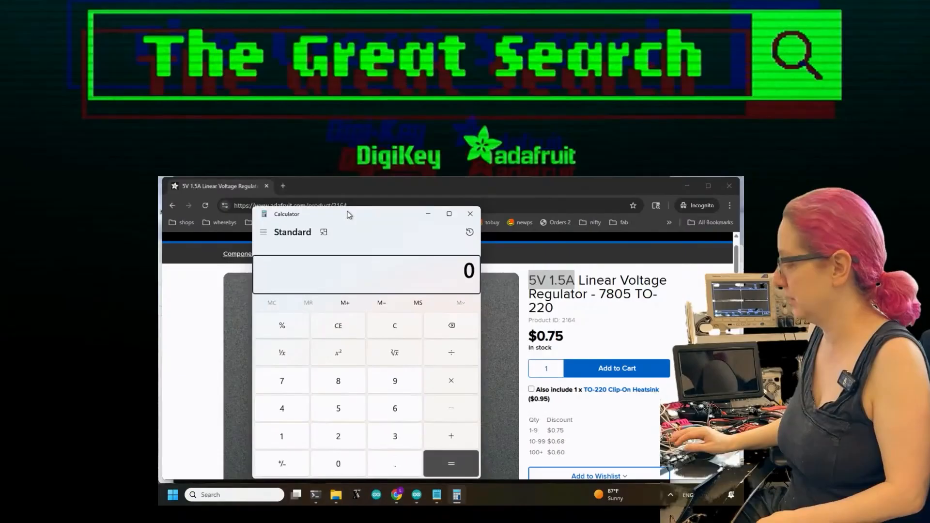
pyautogui.click(394, 380)
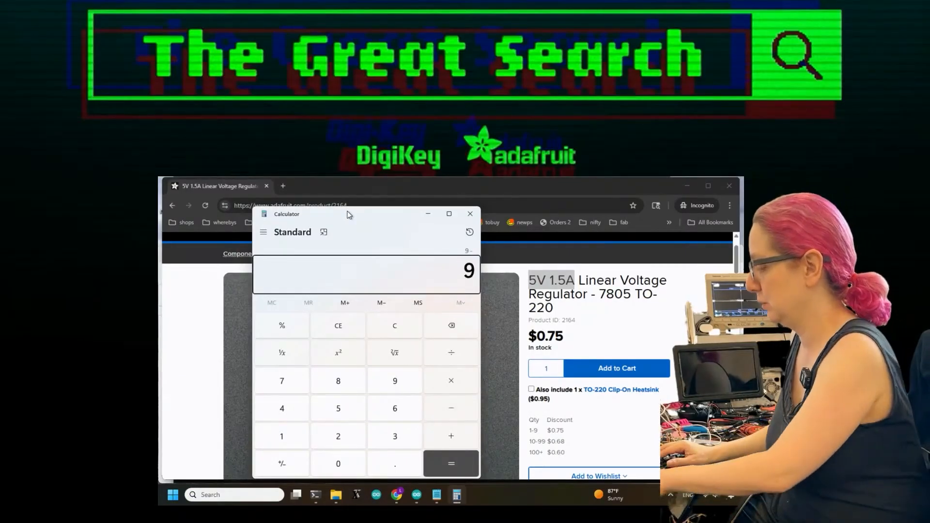
pyautogui.click(450, 463)
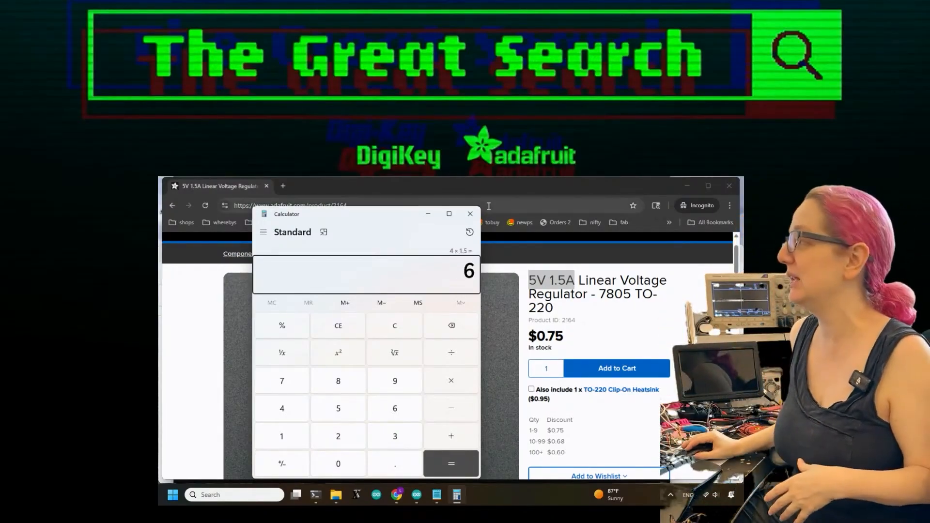
pyautogui.click(470, 213)
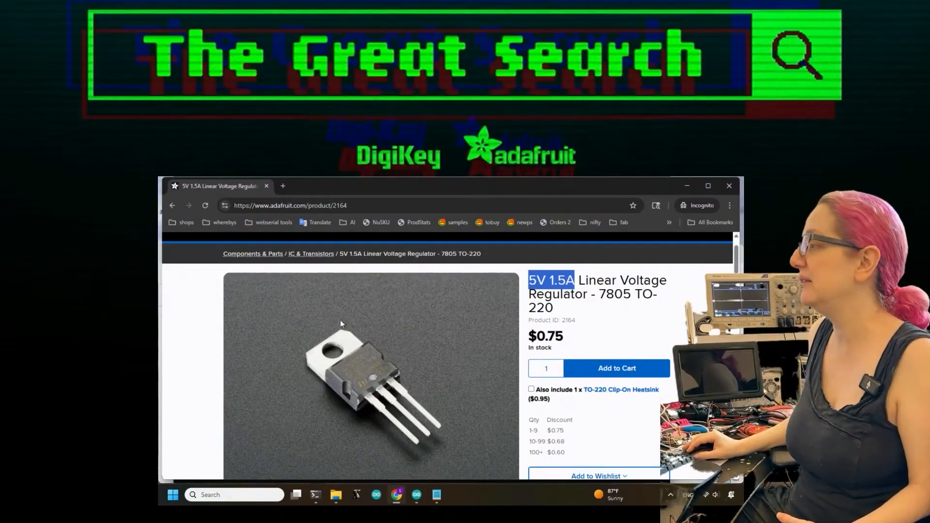
# Step: Move from the Adafruit 7805 regulator page to the DigiKey home page
pyautogui.scroll(-3)
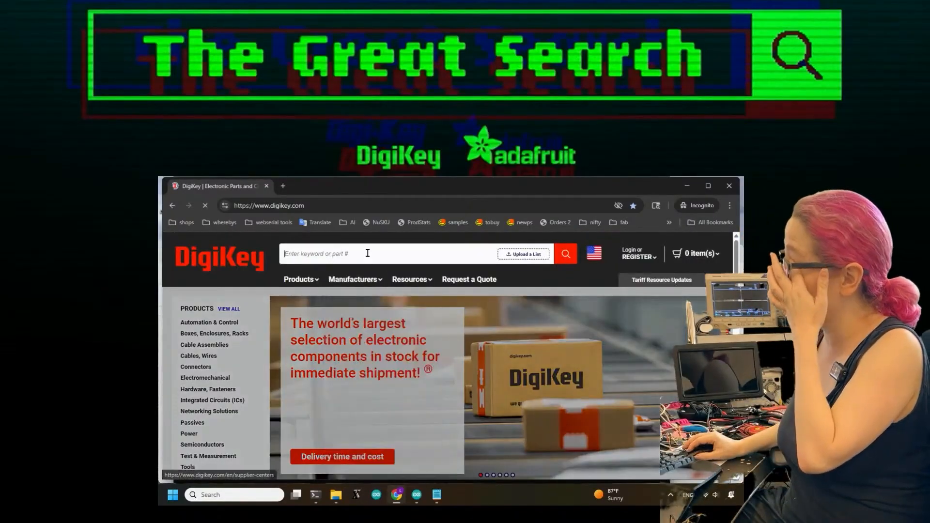
# Step: Search DigiKey for 'heat sink', returning 132,747 results with Heat Sinks as a top category
pyautogui.write('heat sink')
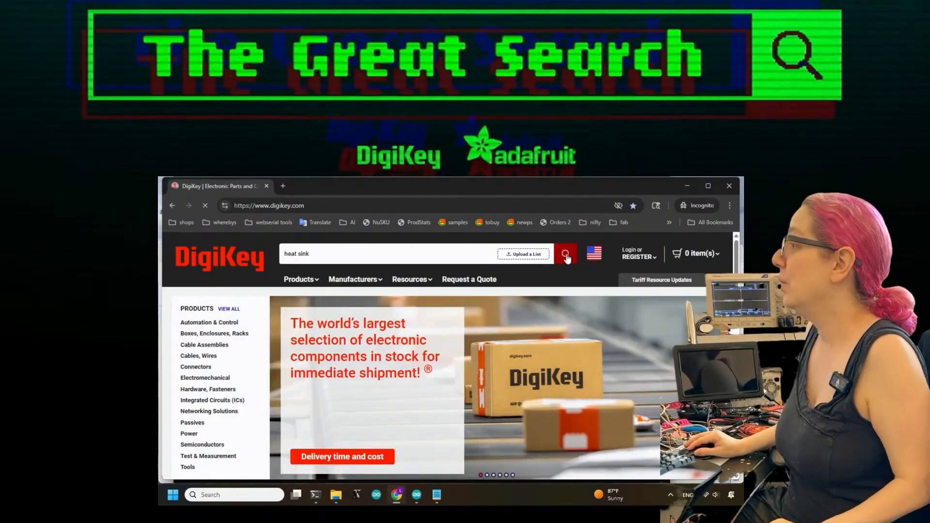
pyautogui.click(410, 279)
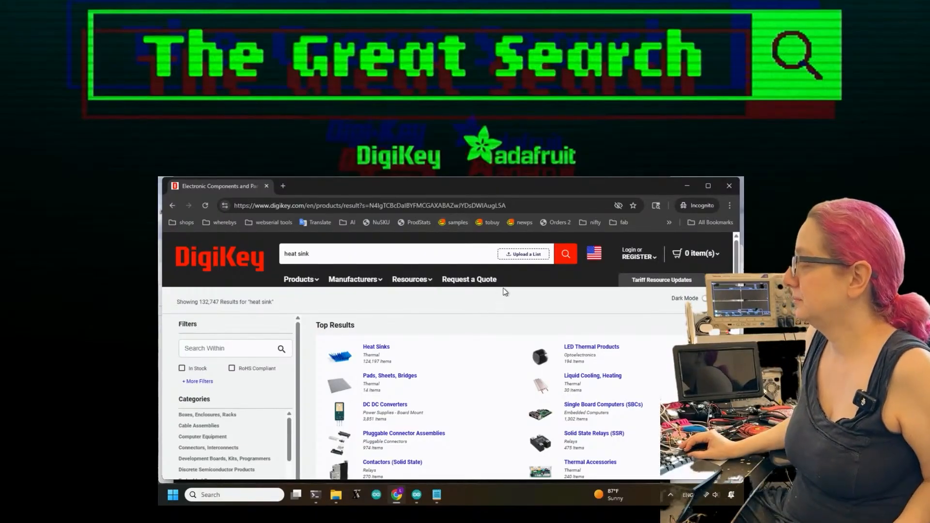
pyautogui.scroll(-3)
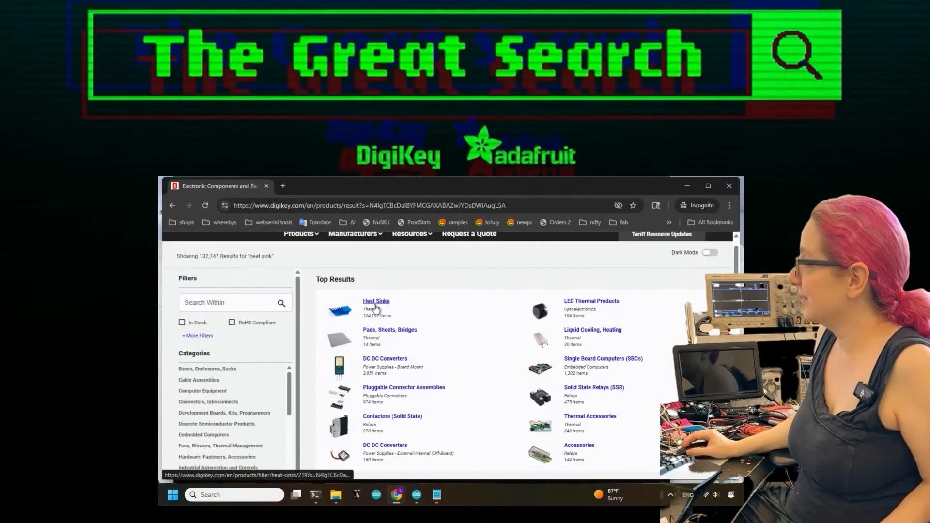
# Step: Enter the Heat Sinks category filtered to In Stock and Exclude Marketplace Products, leaving 34,526 results
pyautogui.click(376, 301)
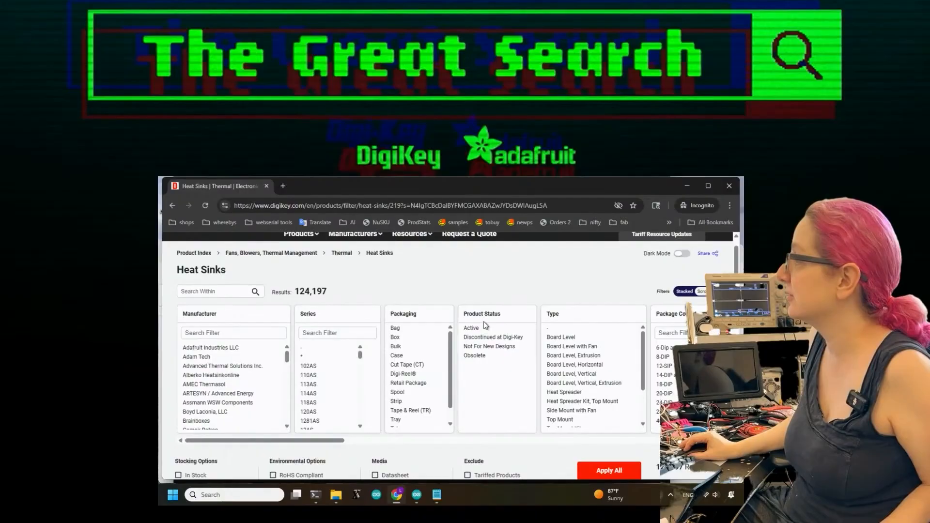
pyautogui.click(470, 327)
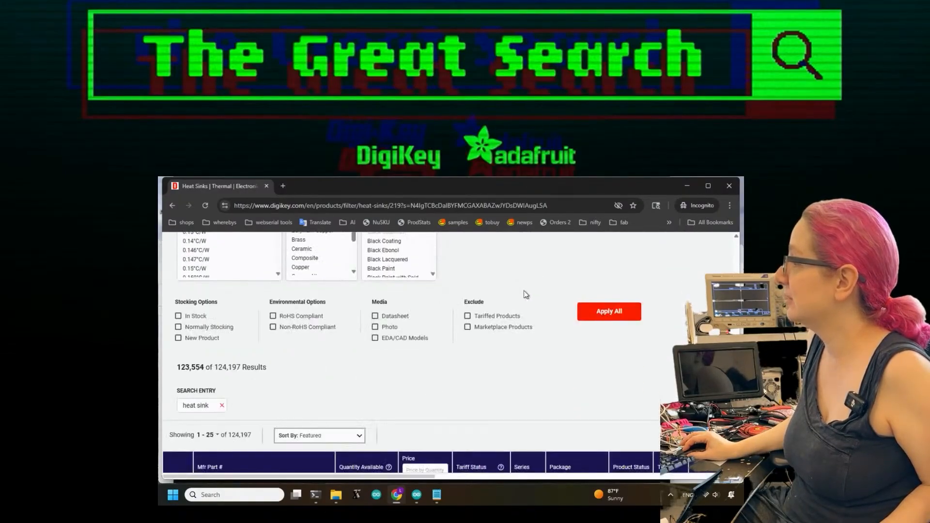
pyautogui.click(177, 315)
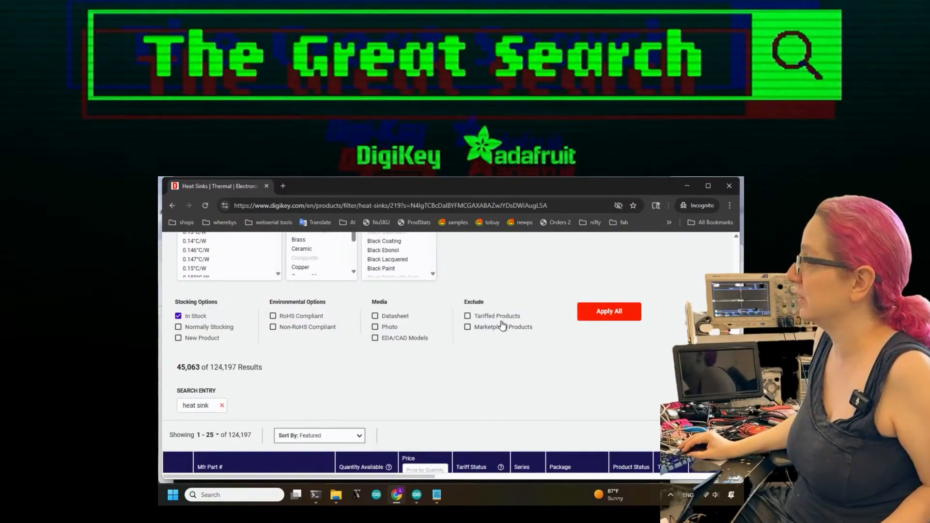
pyautogui.click(468, 327)
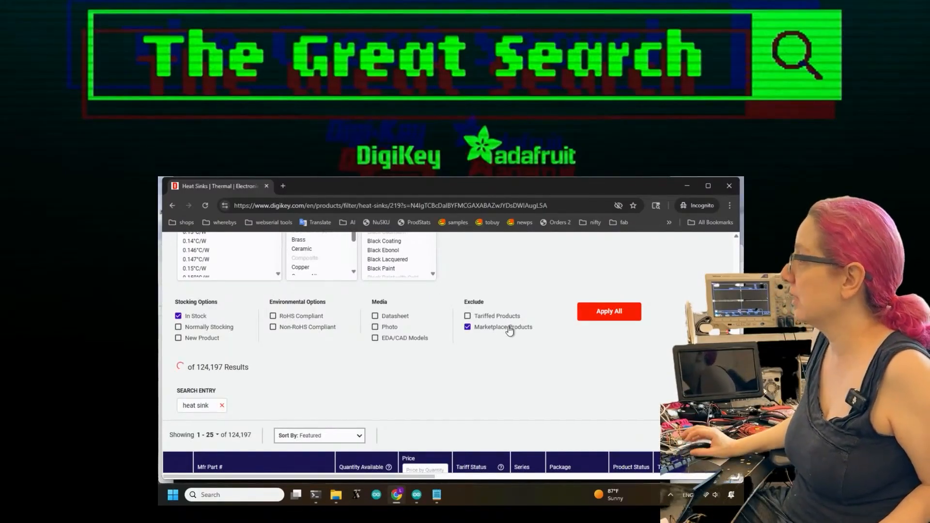
pyautogui.click(609, 311)
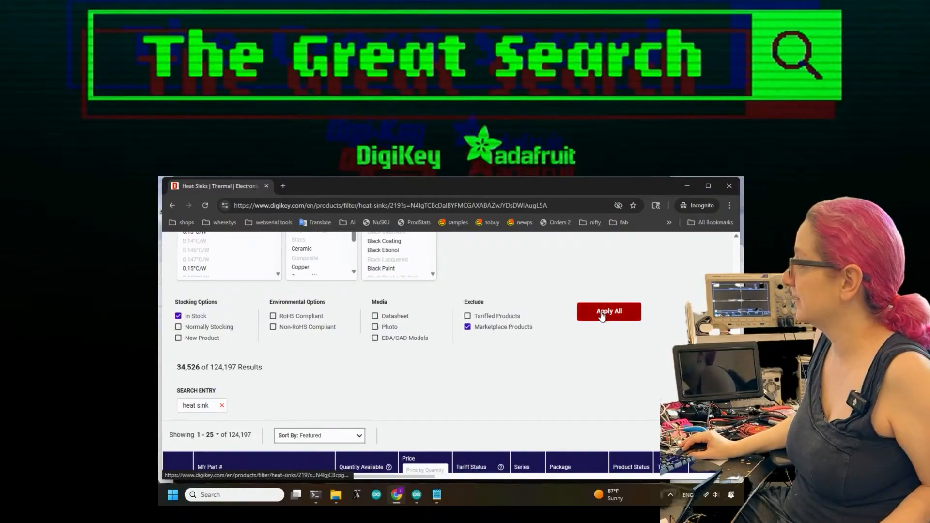
pyautogui.click(607, 311)
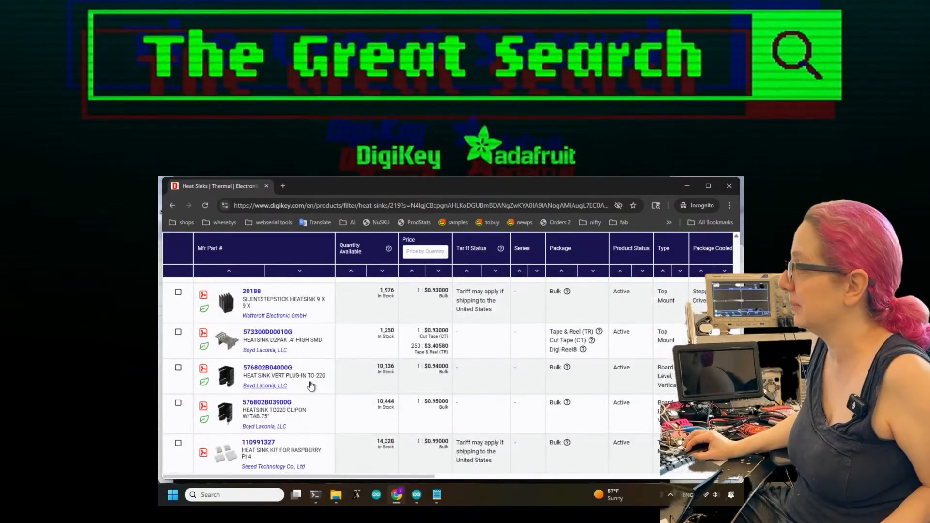
pyautogui.scroll(-3)
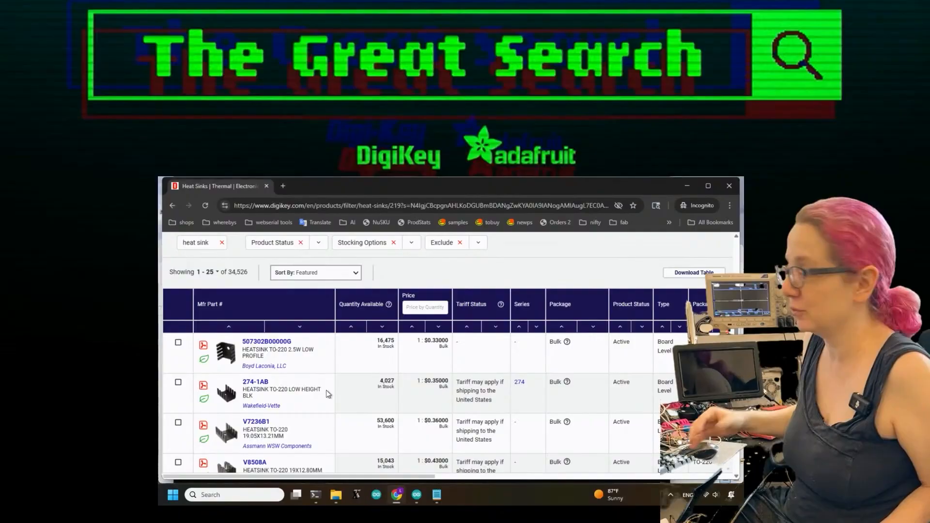
pyautogui.hscroll(3)
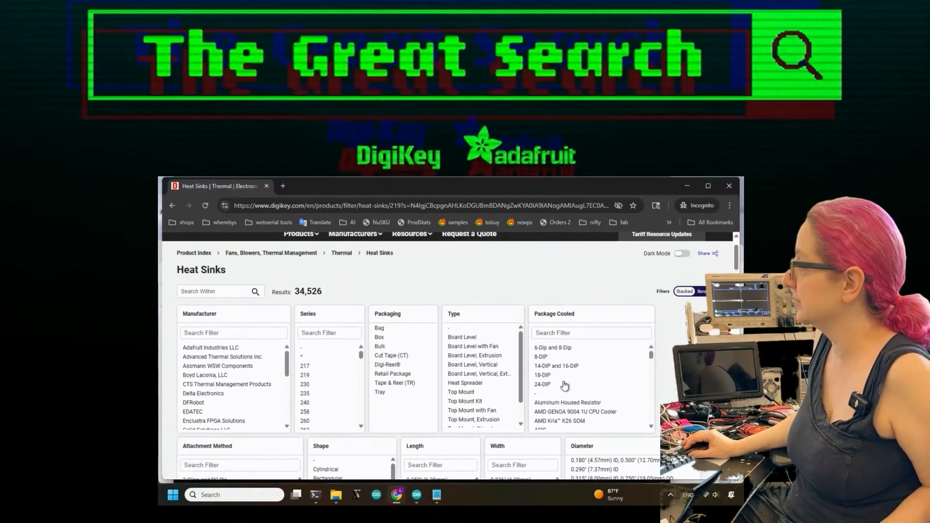
# Step: Apply the Package Cooled filter for all 18 TO-220 entries, narrowing to 381 heat sinks
pyautogui.scroll(-3)
pyautogui.write('to-220')
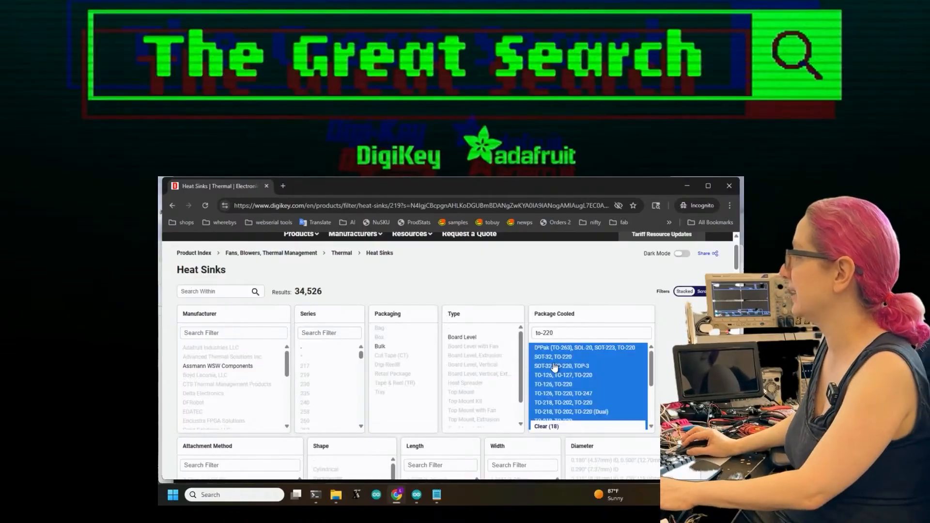
pyautogui.scroll(-3)
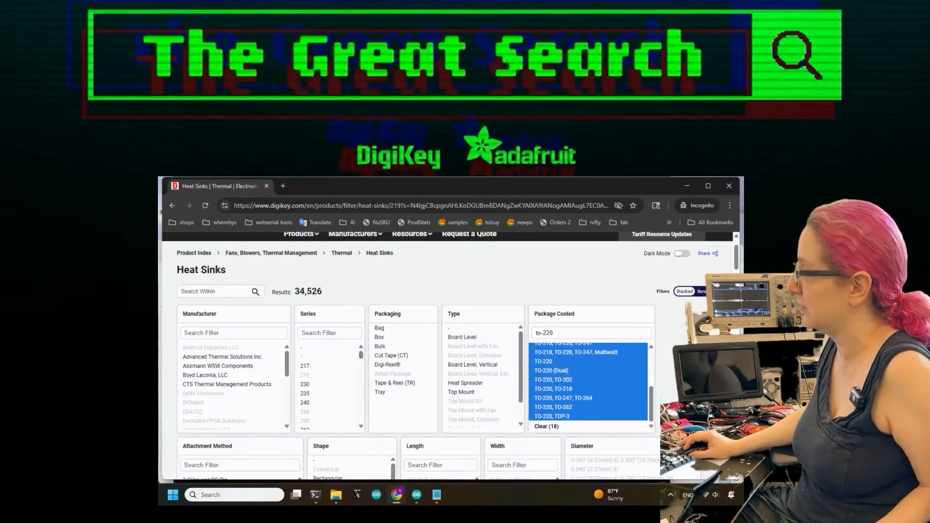
pyautogui.scroll(-3)
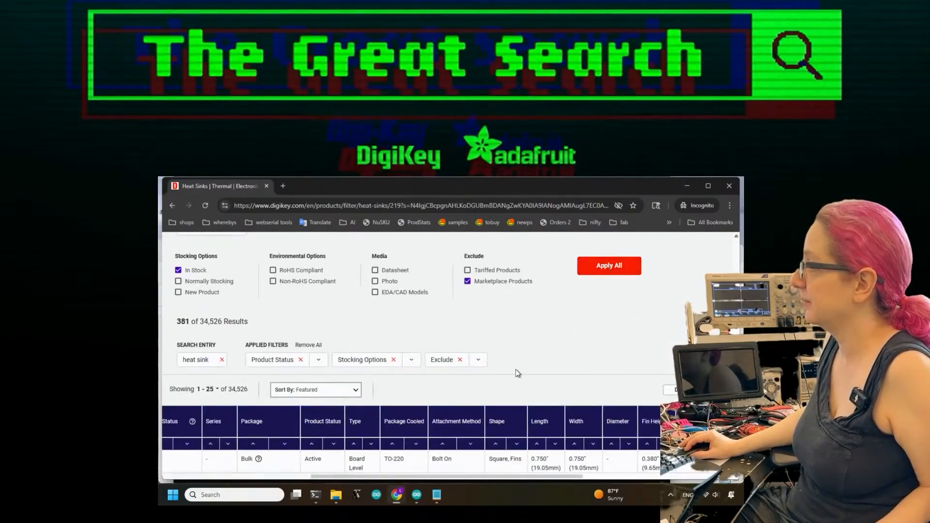
pyautogui.click(608, 264)
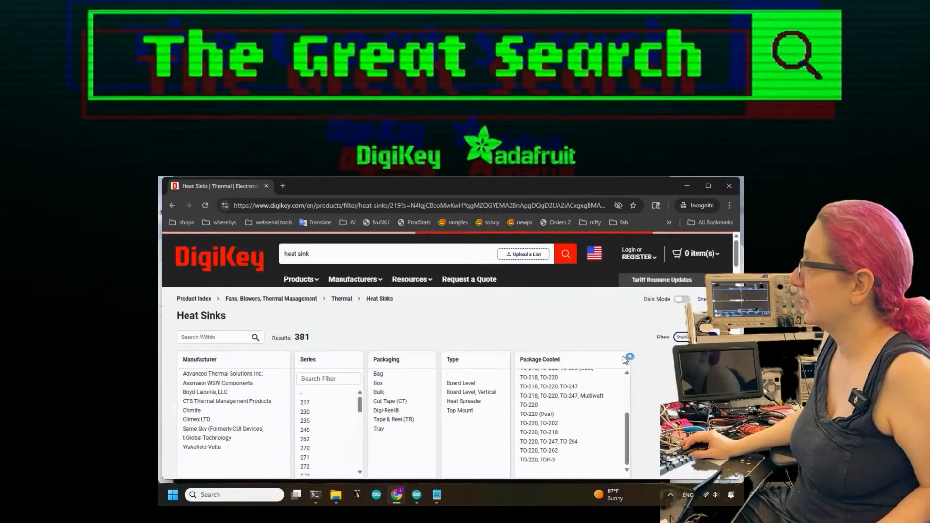
pyautogui.scroll(-3)
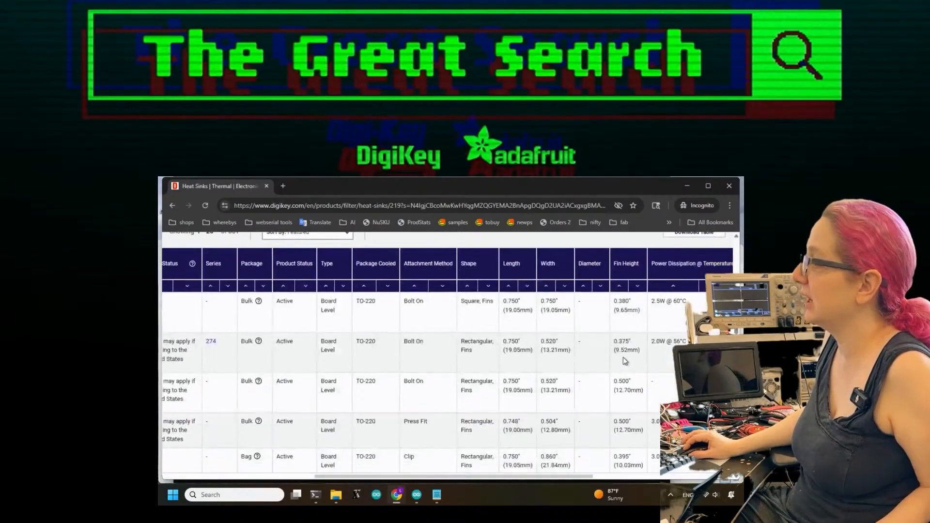
pyautogui.scroll(-3)
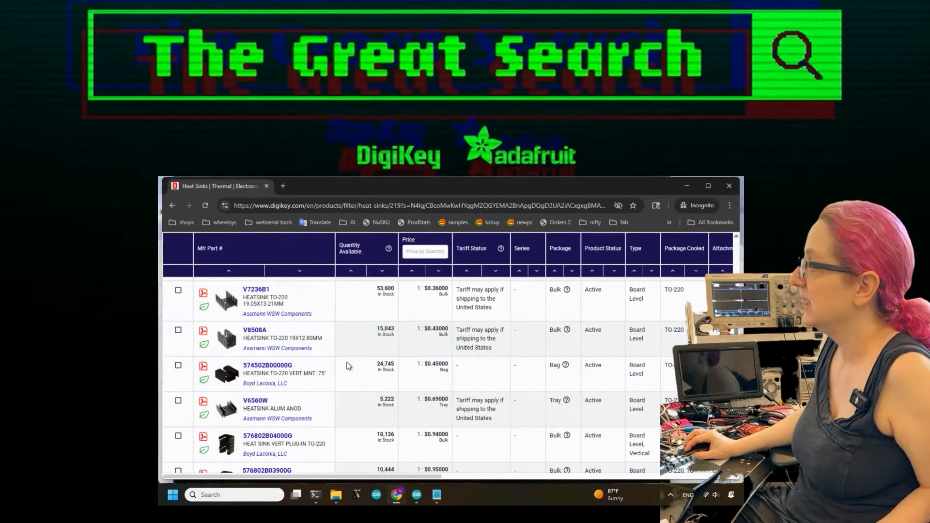
pyautogui.moveTo(225, 373)
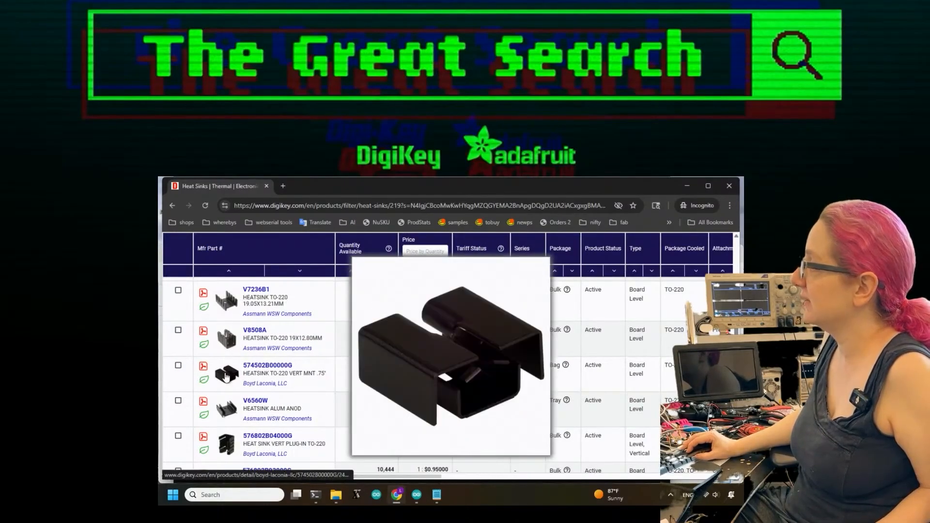
pyautogui.scroll(-3)
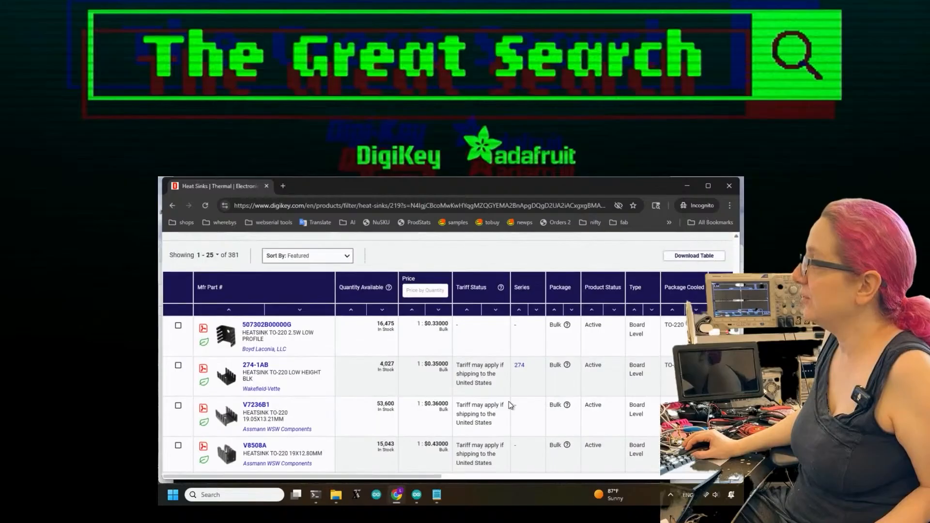
pyautogui.scroll(-3)
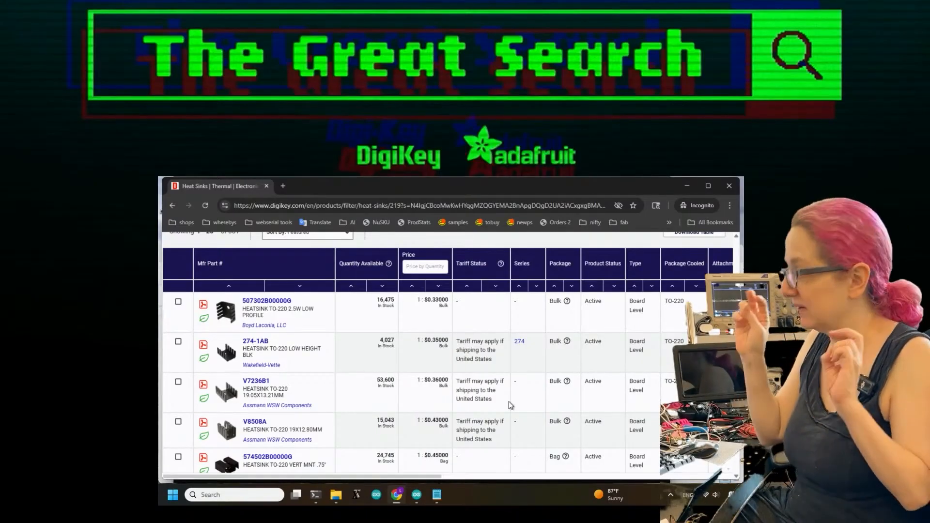
pyautogui.hscroll(3)
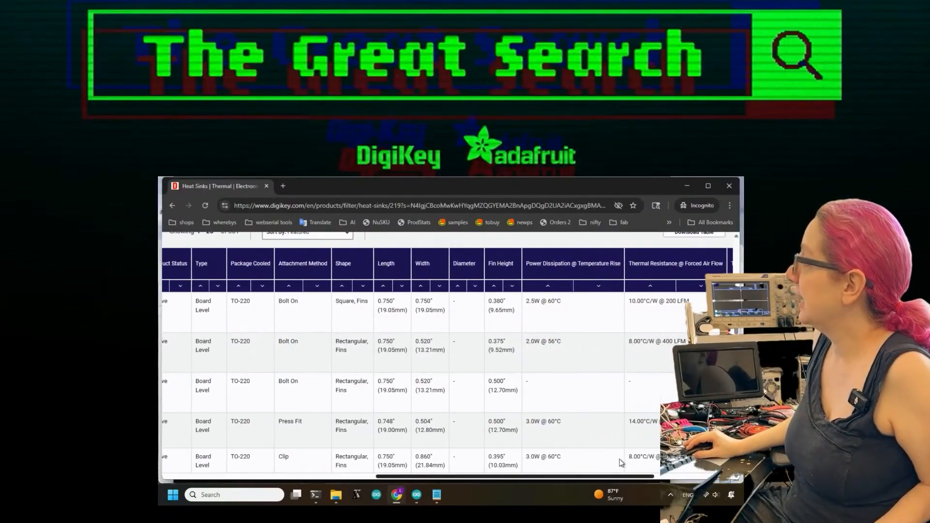
pyautogui.hscroll(3)
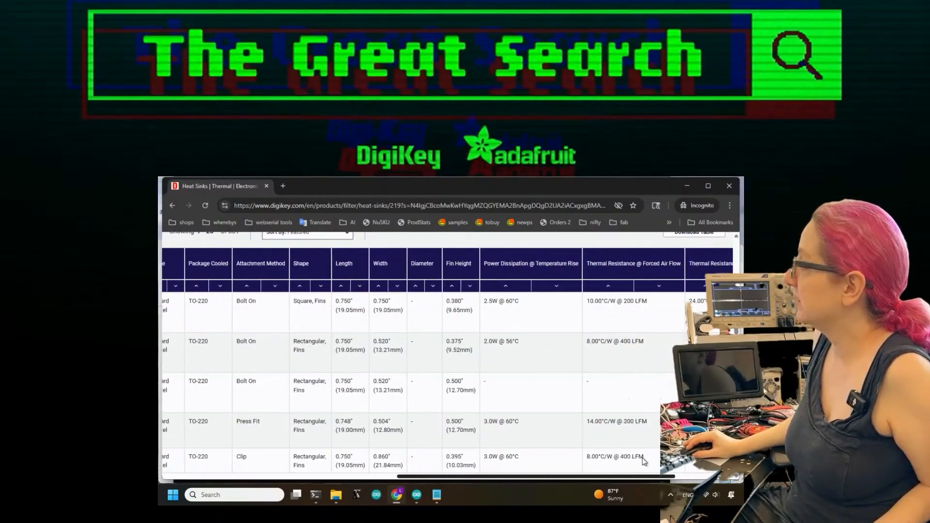
pyautogui.scroll(-3)
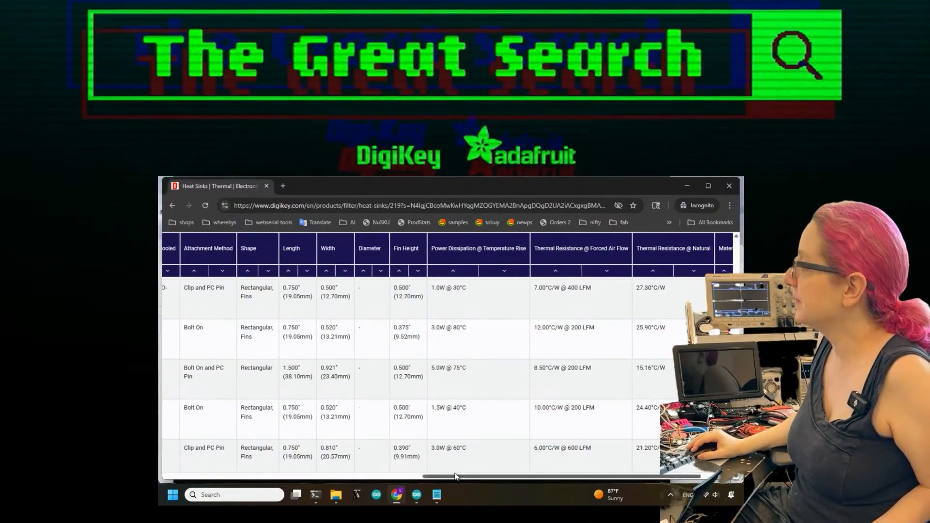
pyautogui.moveTo(455, 476); pyautogui.dragTo(498, 478)
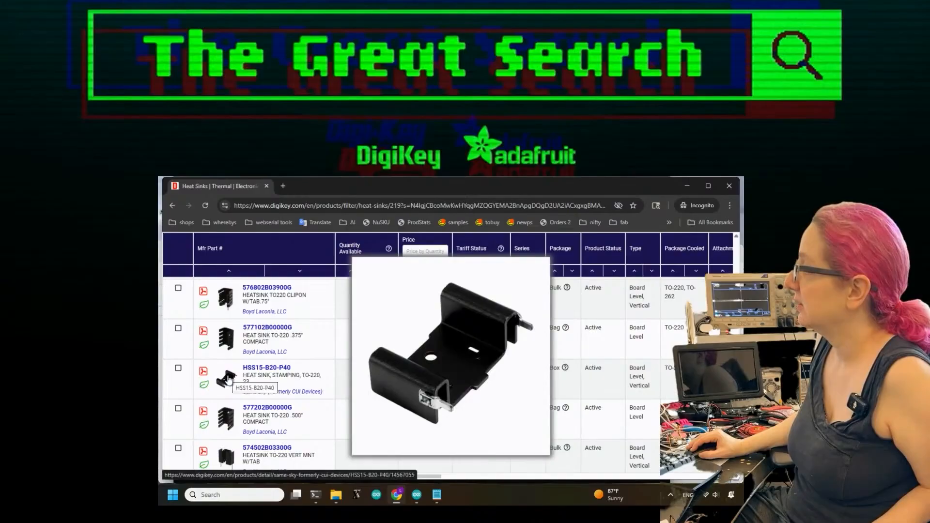
# Step: Move the Power Dissipation @ Temperature Rise column next to Price for the 381 TO-220 results
pyautogui.scroll(-3)
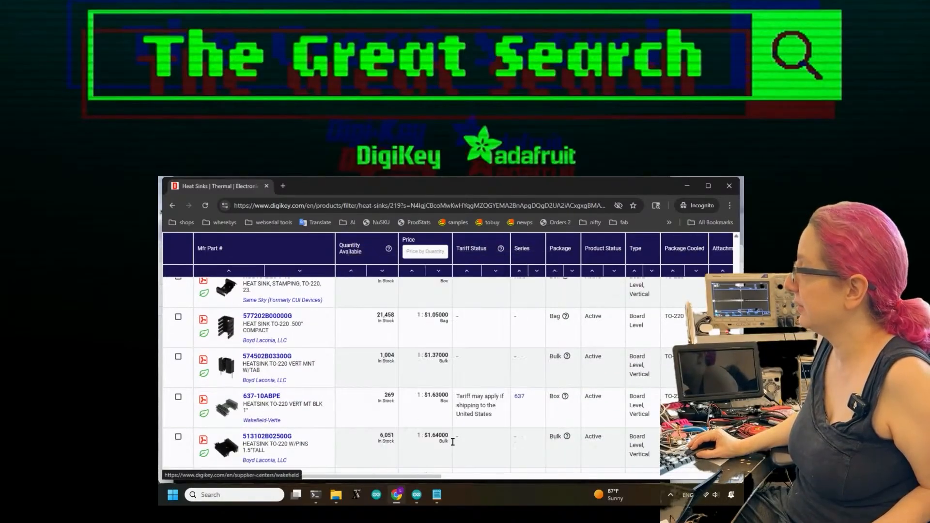
pyautogui.hscroll(3)
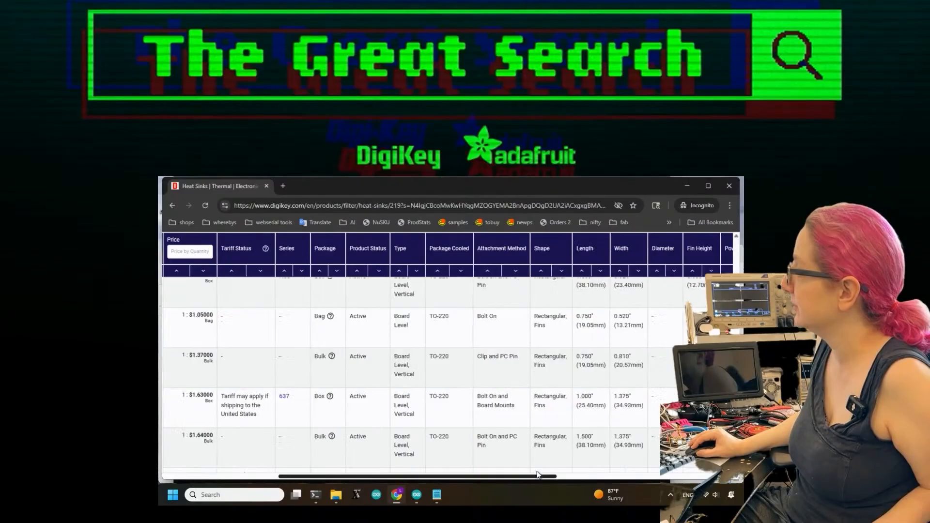
pyautogui.hscroll(3)
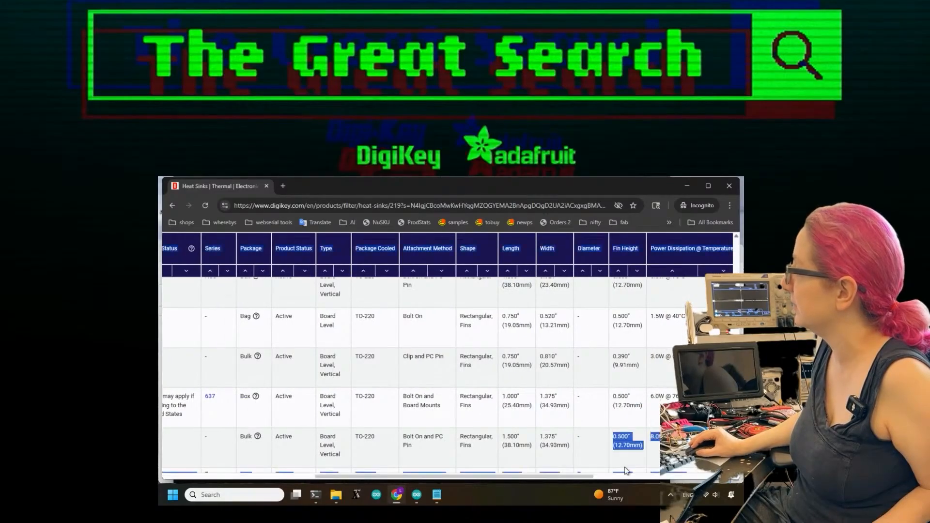
pyautogui.hscroll(3)
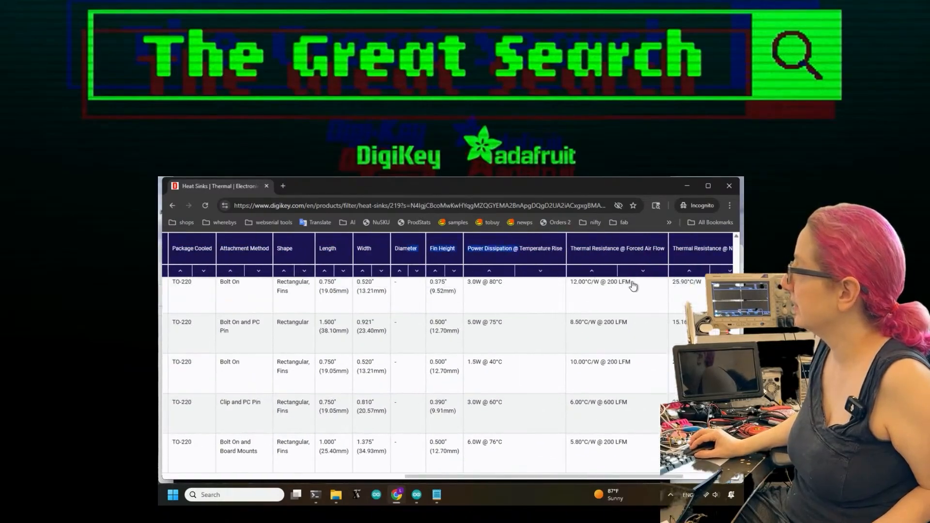
pyautogui.scroll(-3)
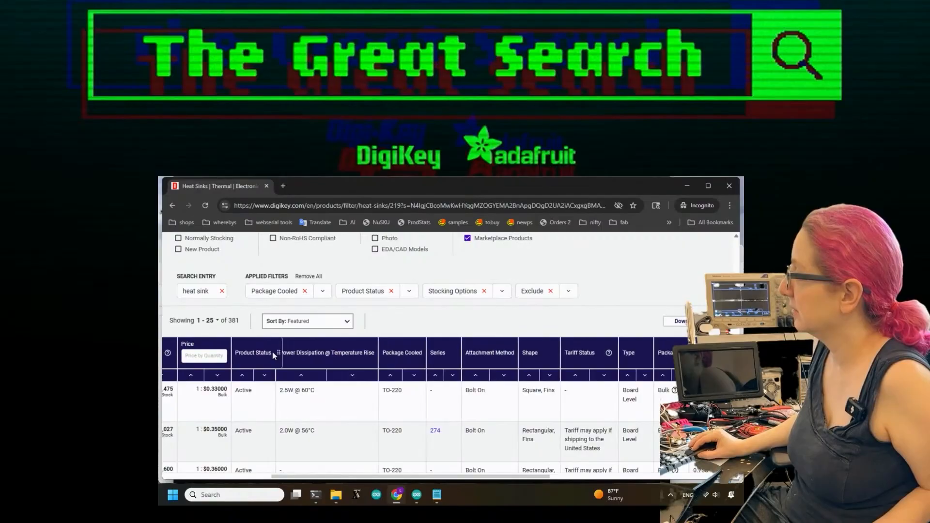
pyautogui.moveTo(252, 353); pyautogui.dragTo(590, 353)
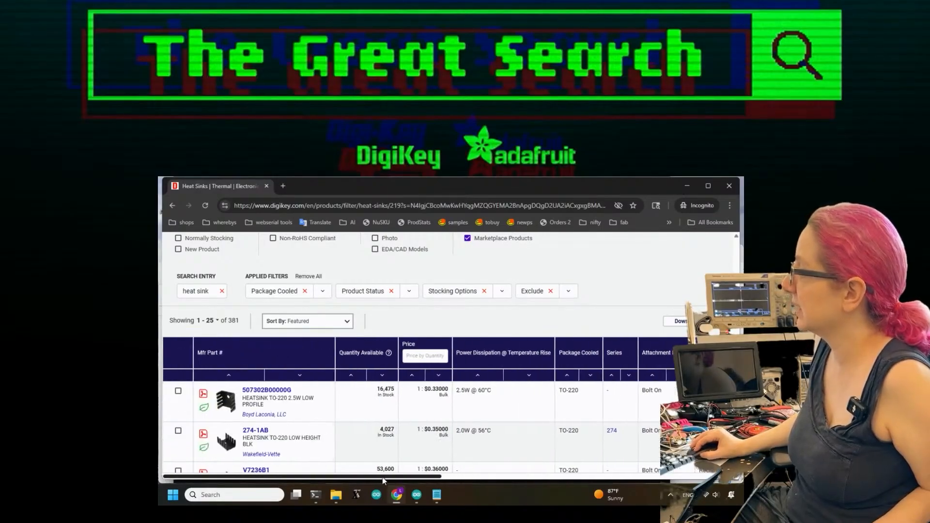
pyautogui.scroll(-3)
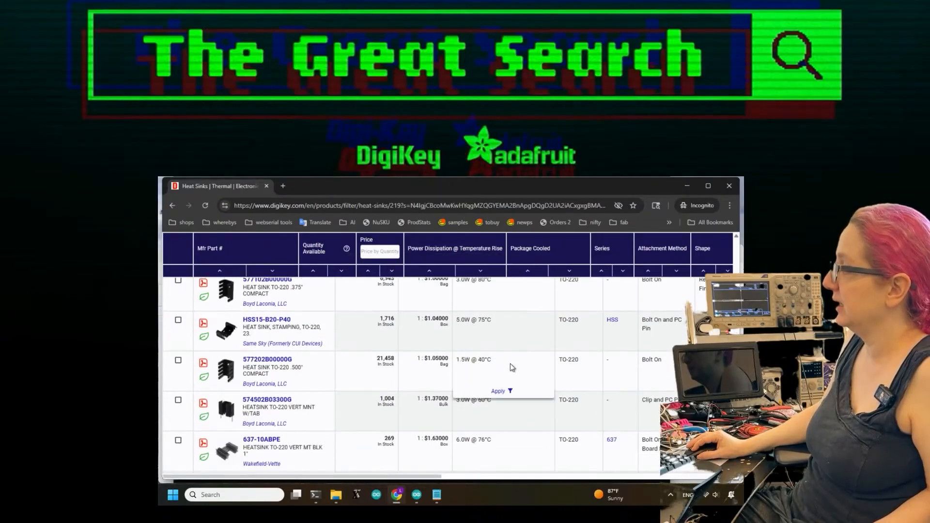
pyautogui.scroll(-3)
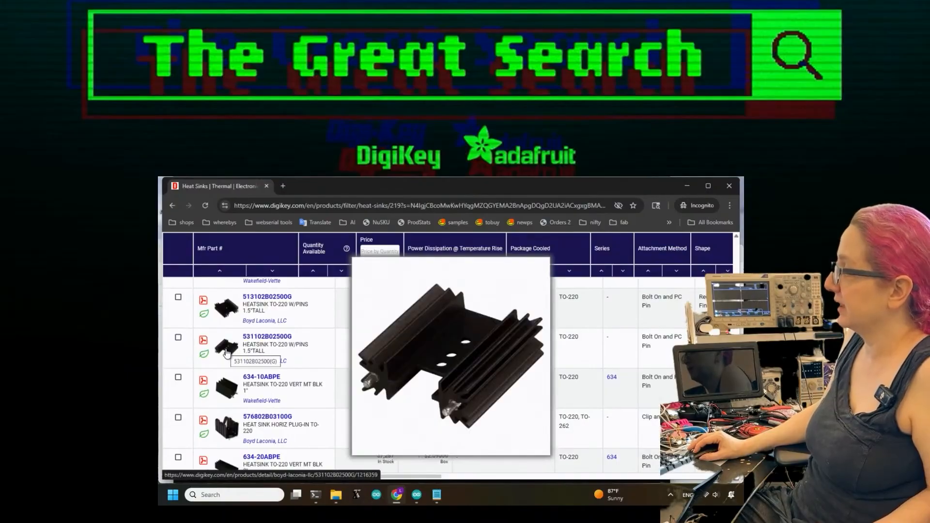
pyautogui.moveTo(415, 345)
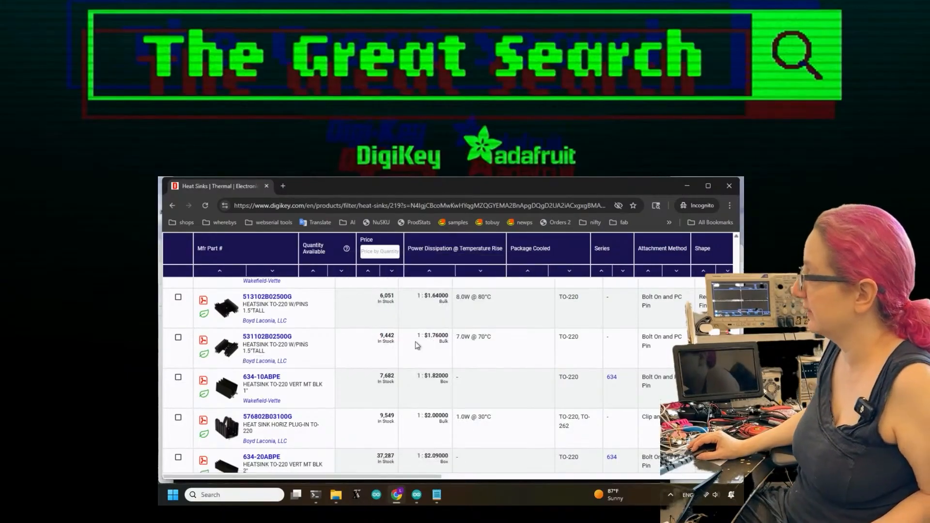
pyautogui.scroll(-3)
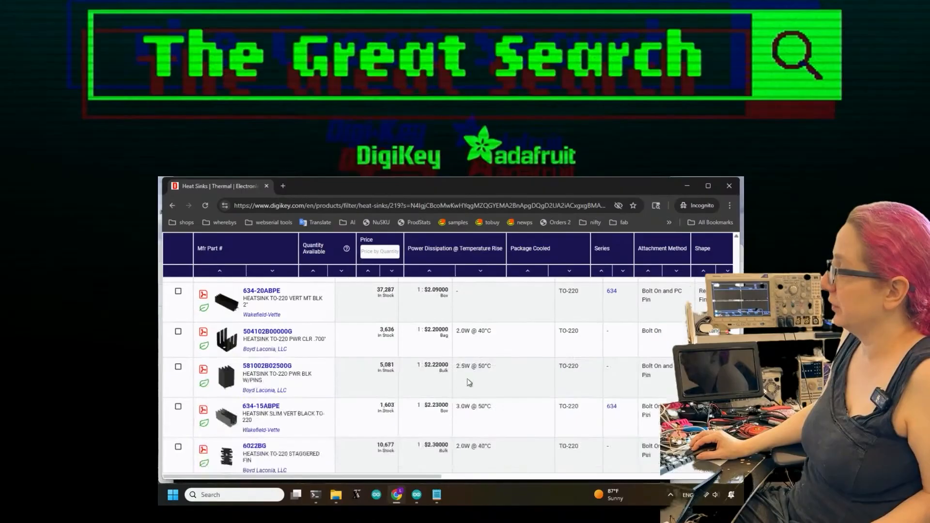
pyautogui.scroll(-3)
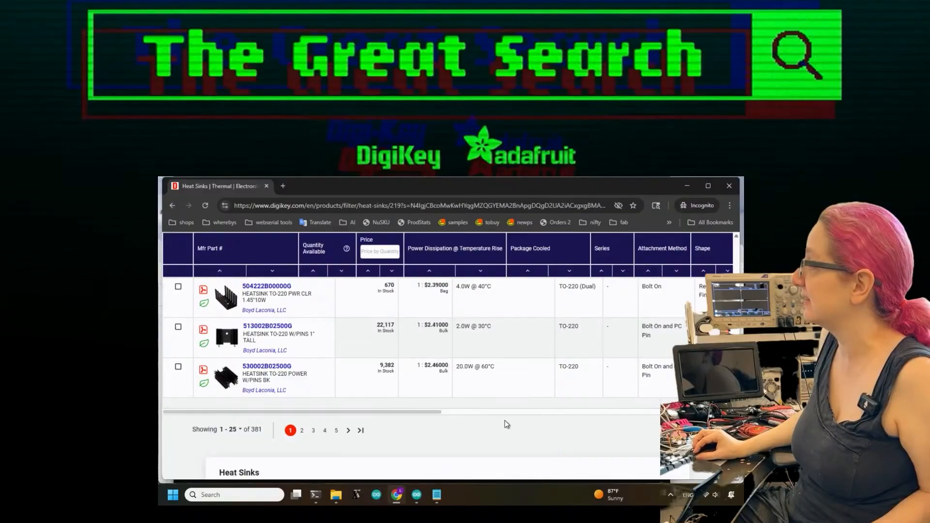
pyautogui.scroll(-3)
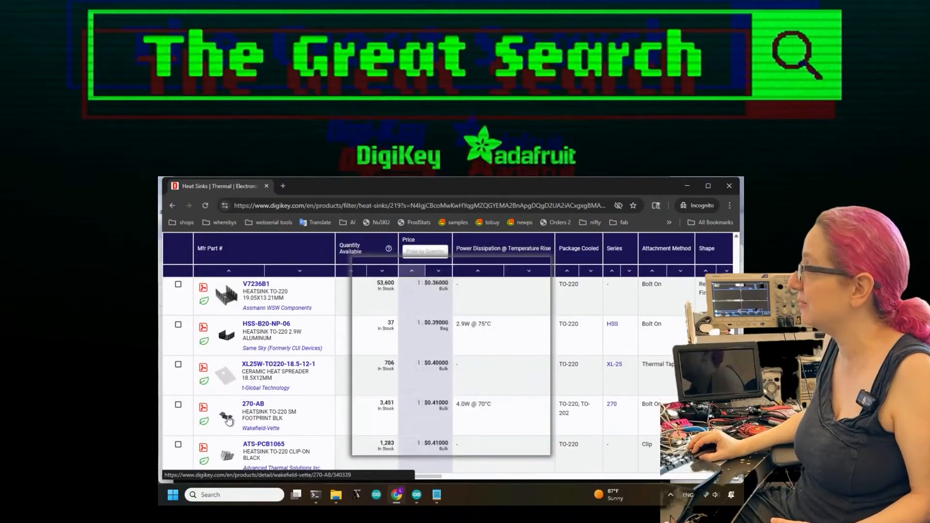
# Step: Sort the TO-220 heat sinks cheapest first and pick the Boyd Laconia 574502B00000G listing
pyautogui.scroll(-3)
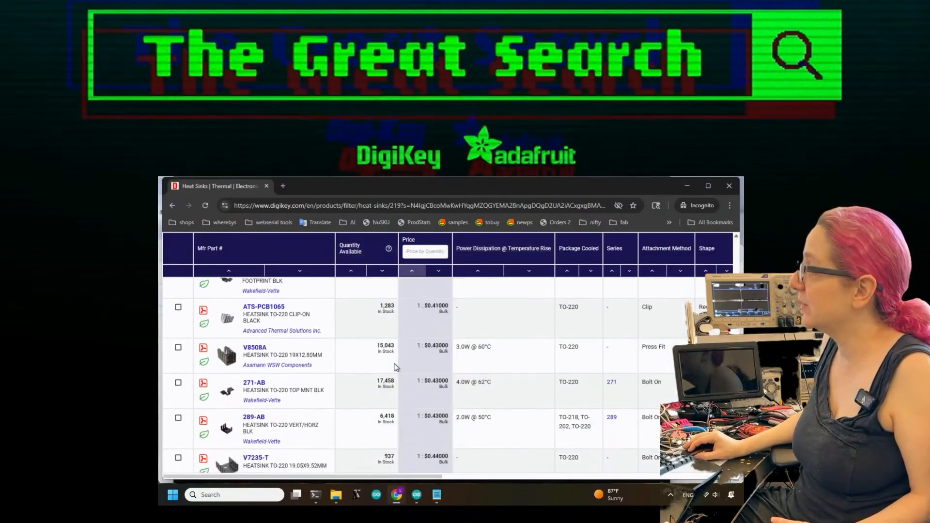
pyautogui.scroll(-3)
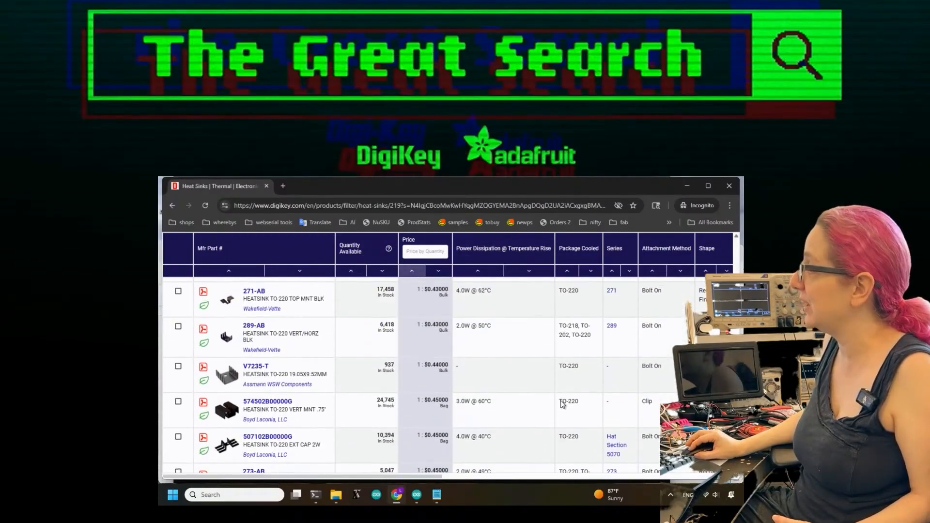
pyautogui.moveTo(227, 346)
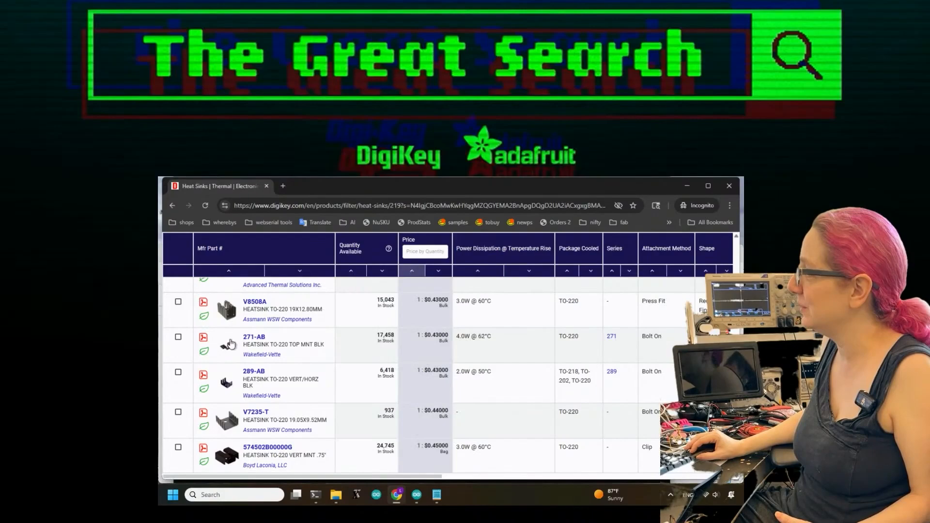
pyautogui.scroll(-3)
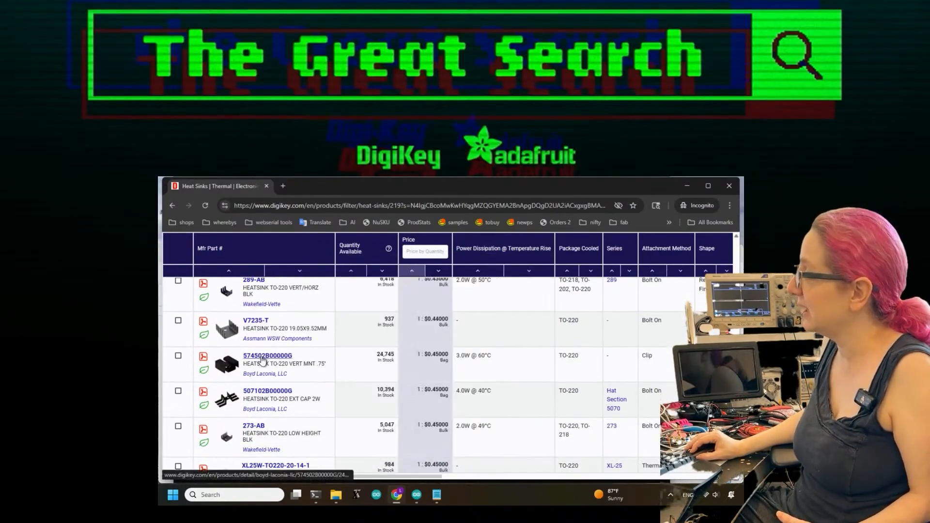
pyautogui.click(267, 355)
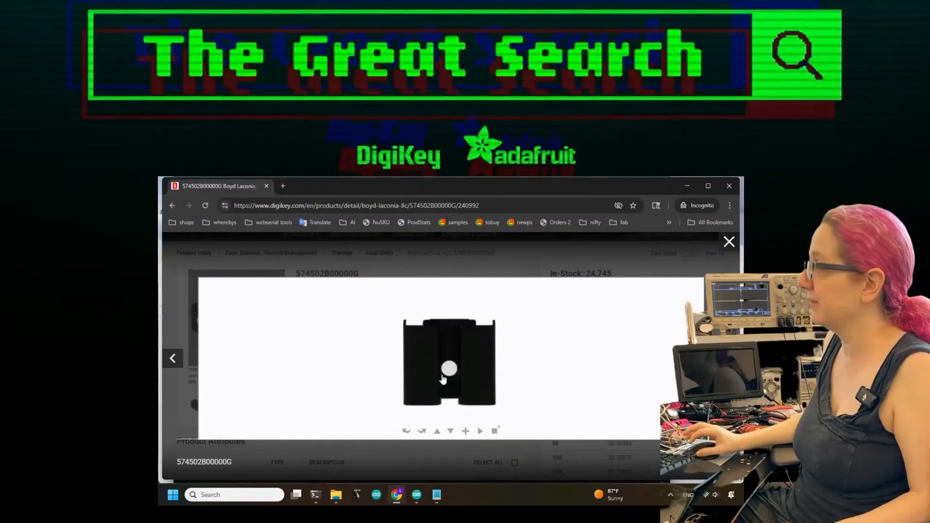
# Step: Rotate the 574502B00000G clip heat sink in the 360° viewer, view its photo, and review its details from $0.45
pyautogui.click(422, 431)
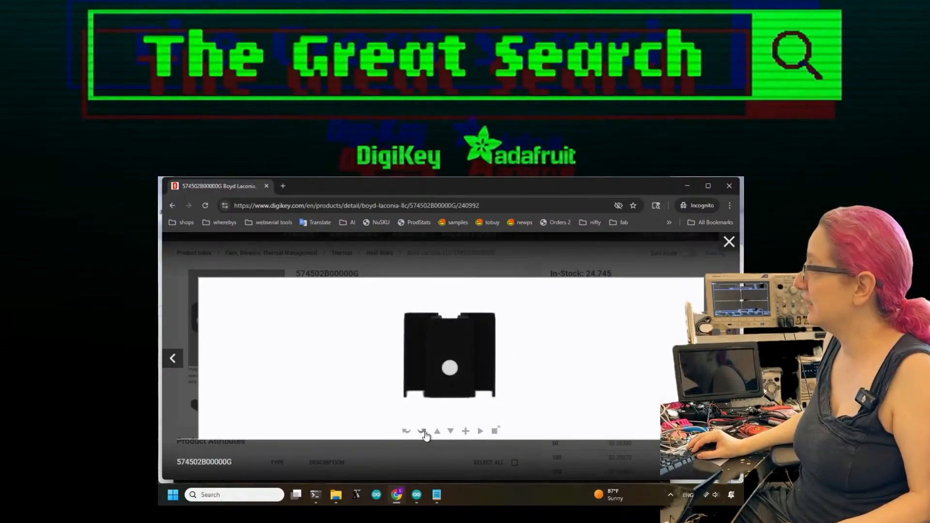
pyautogui.click(422, 431)
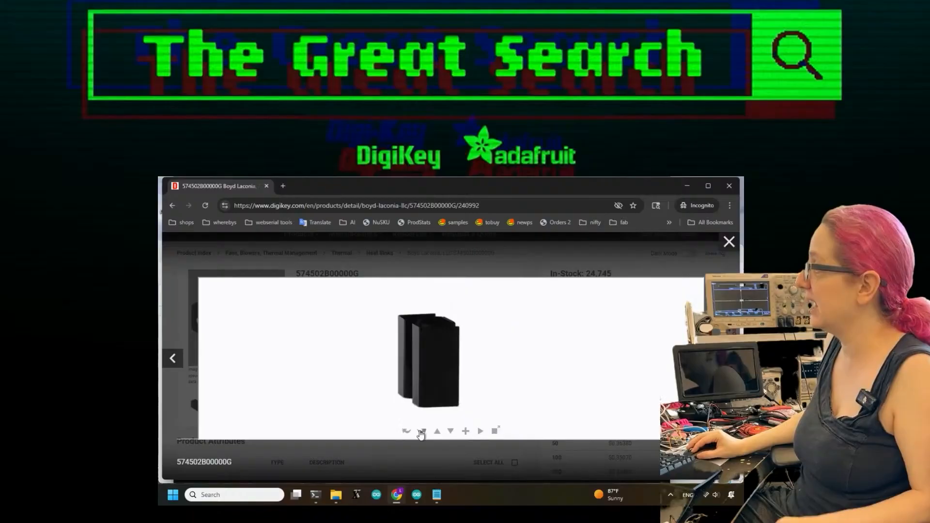
pyautogui.click(729, 242)
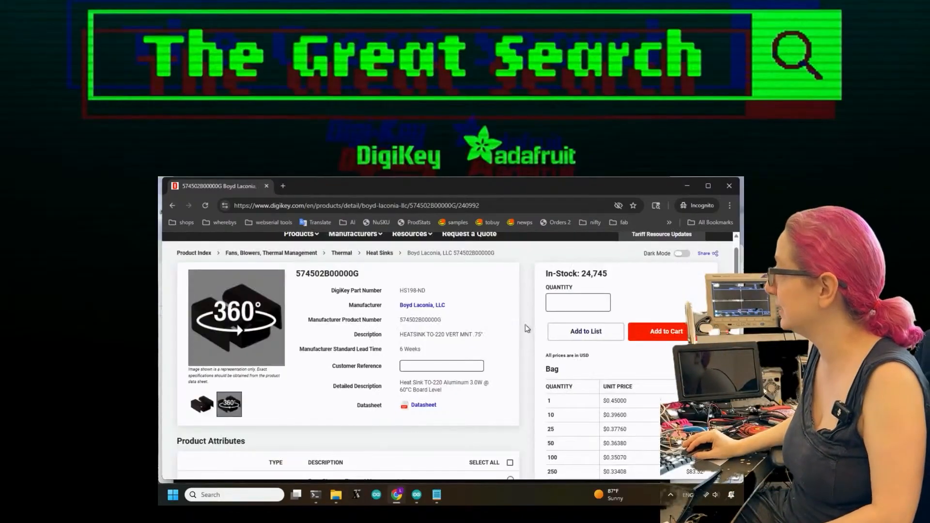
pyautogui.scroll(-3)
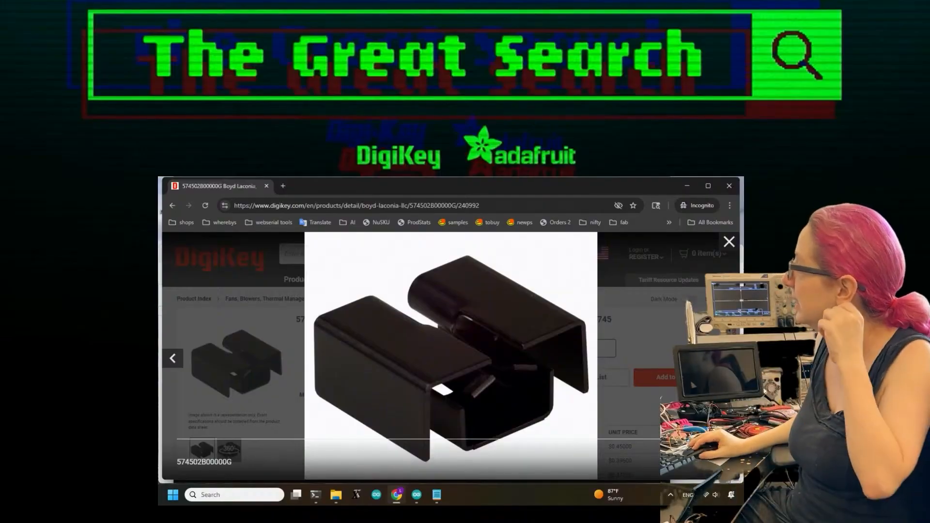
pyautogui.click(729, 242)
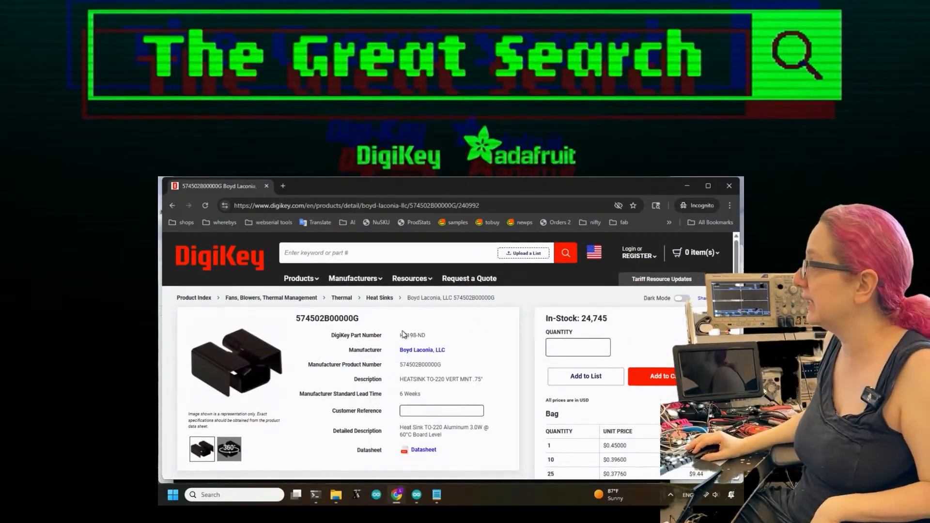
pyautogui.scroll(-3)
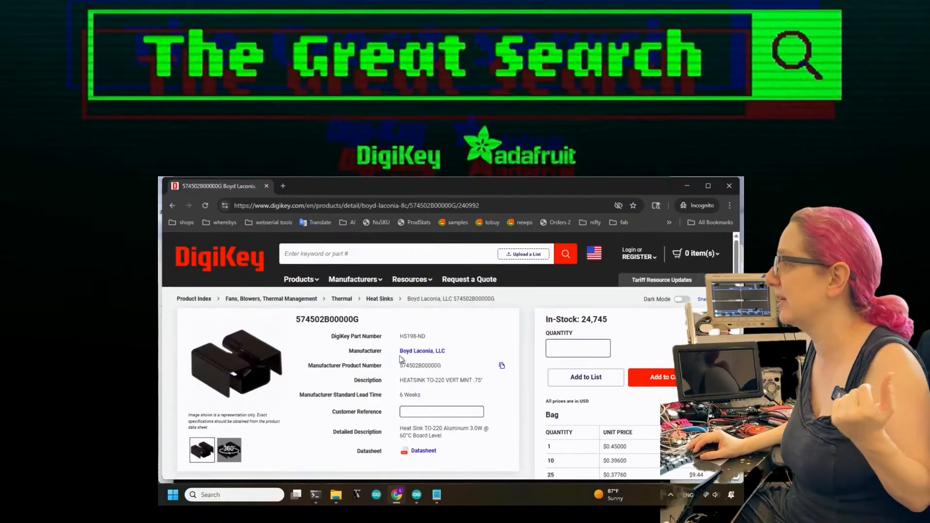
pyautogui.scroll(-3)
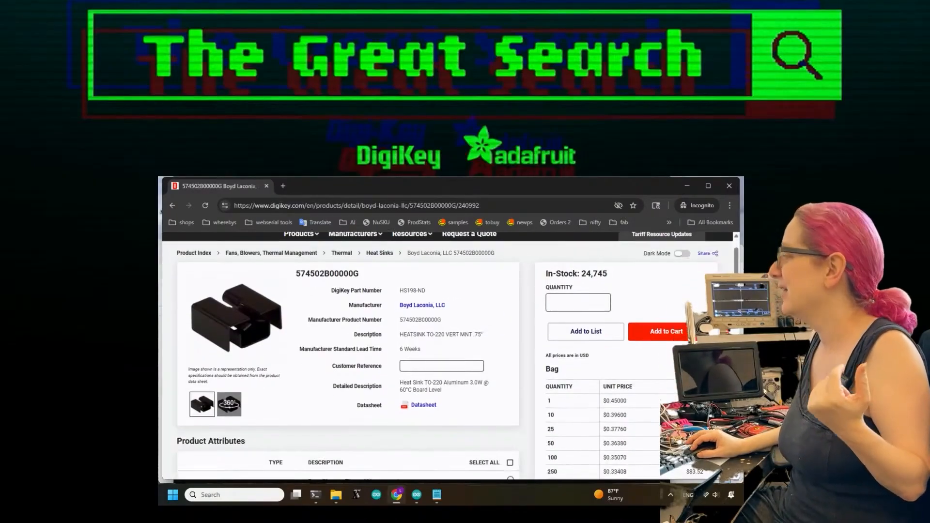